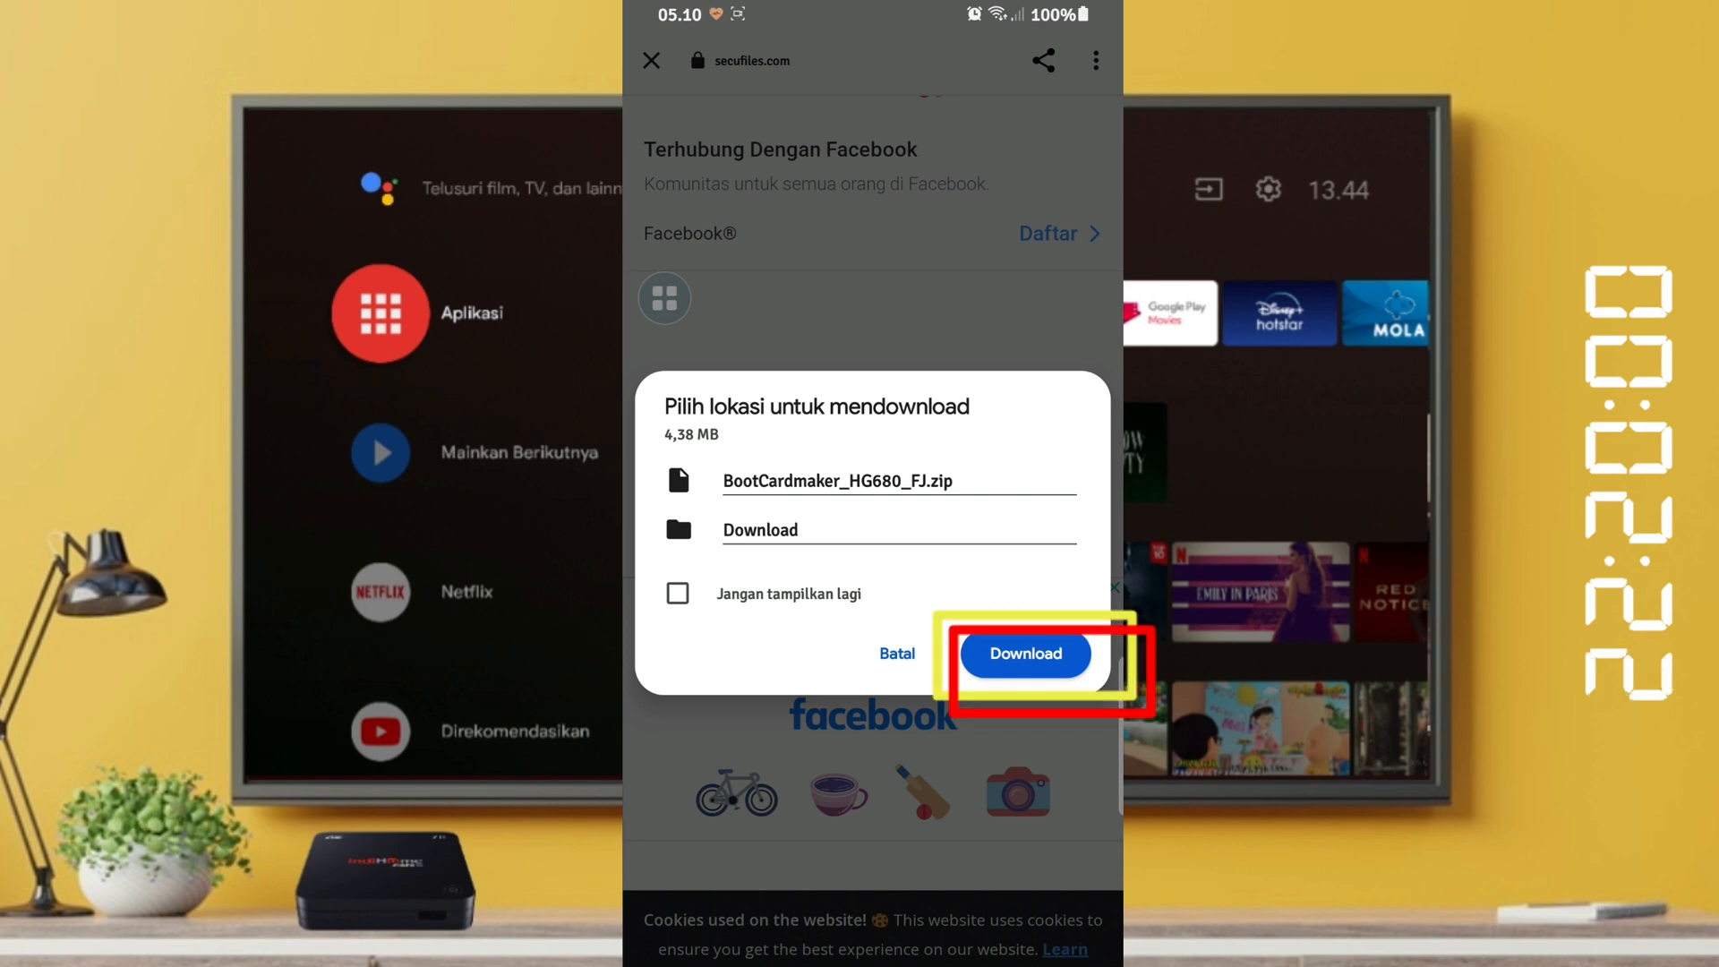
Confirm saving BootCardmaker_HG680_FJ.zip (4.38 MB) to the Download folder.
click(1026, 654)
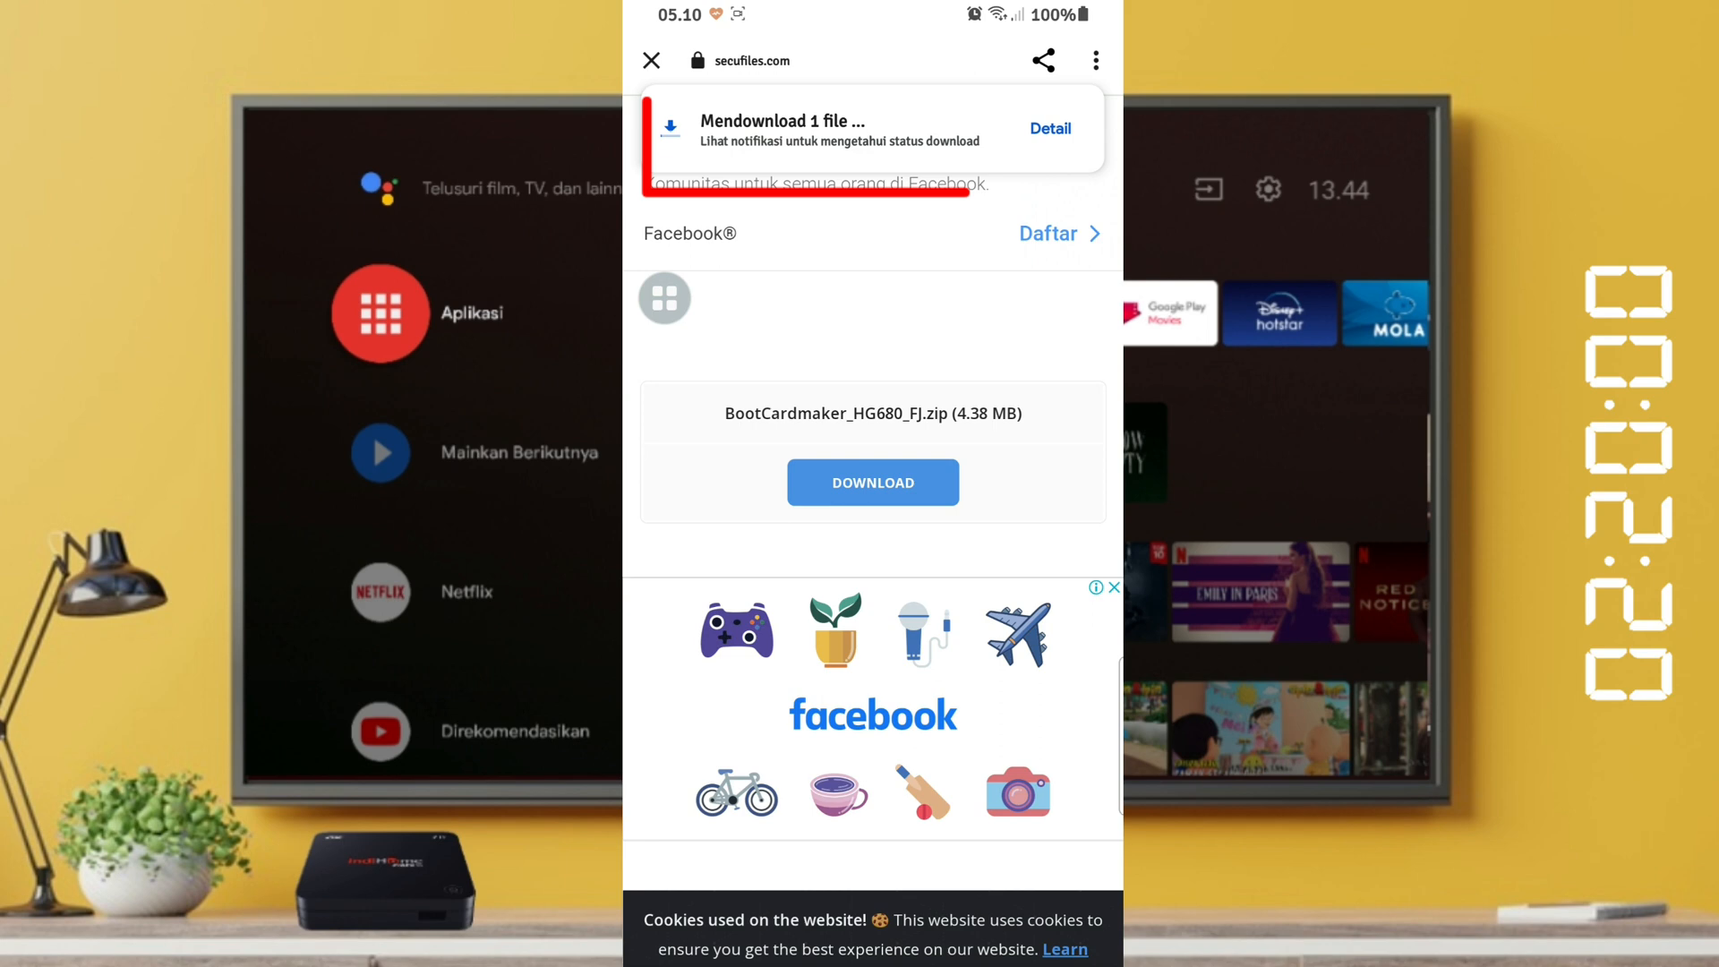